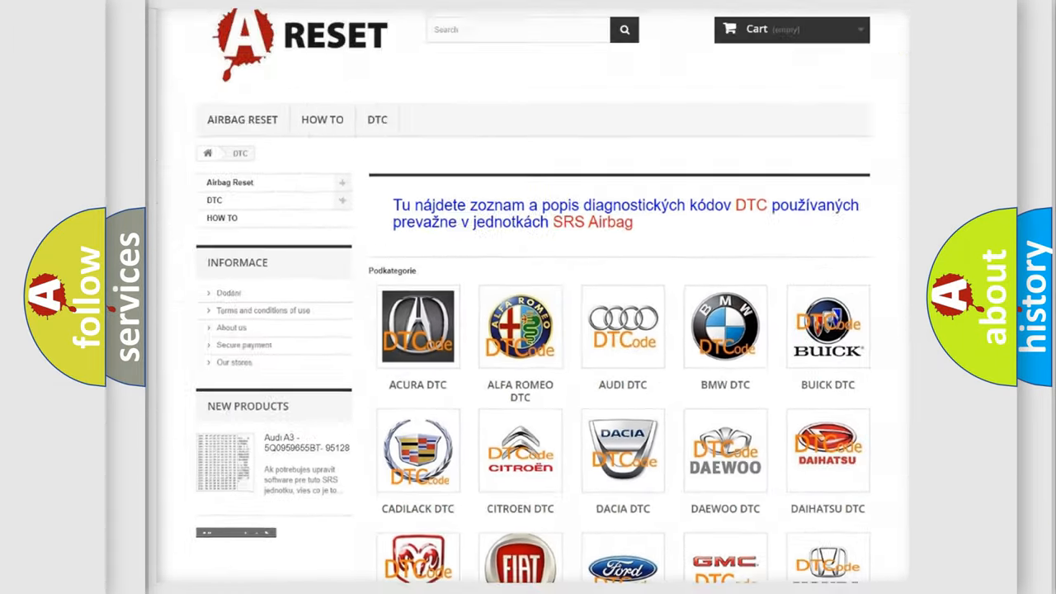
Step: Choose Lexus from the car-make logos and browse its diagnostic code list to C124545
scroll(down, 3)
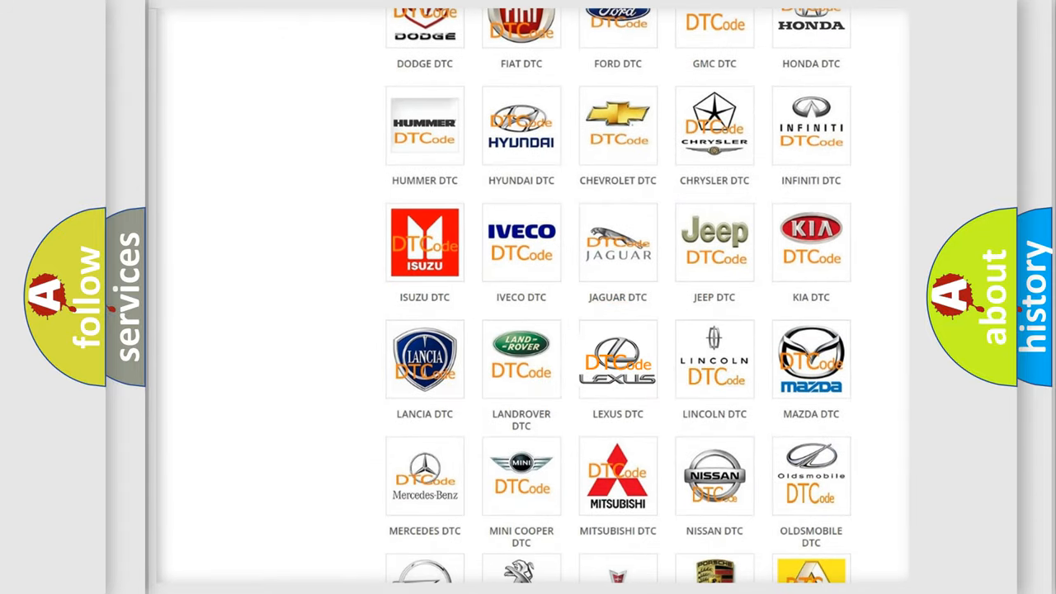
click(617, 360)
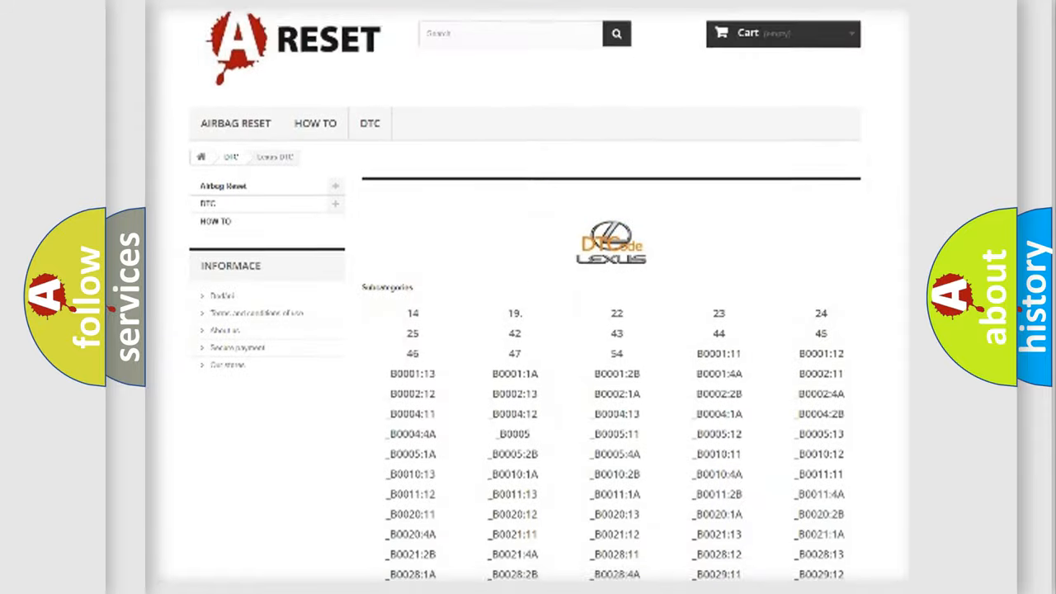
scroll(down, 3)
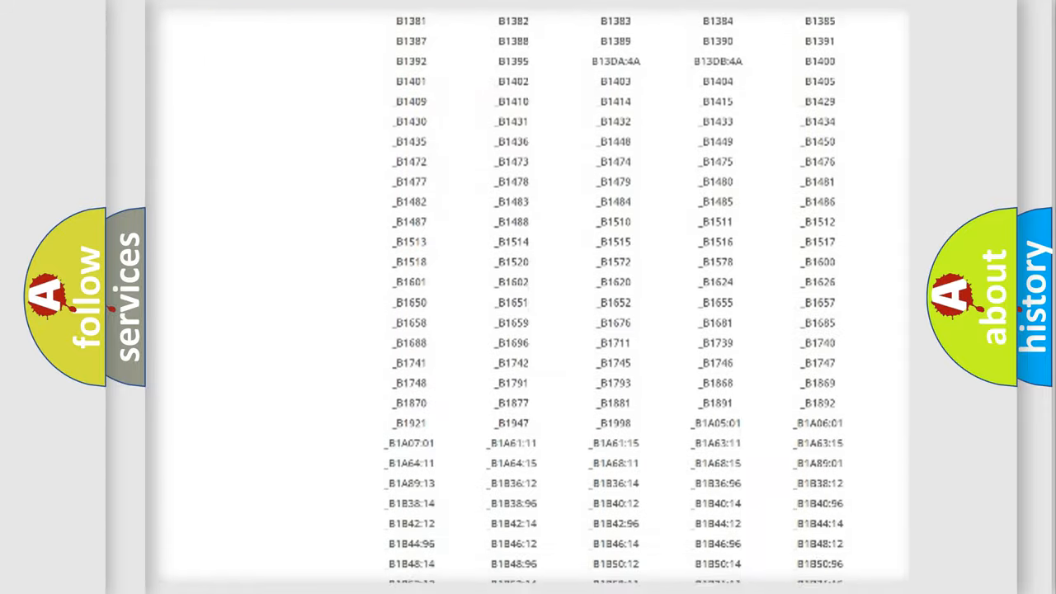
scroll(up, 3)
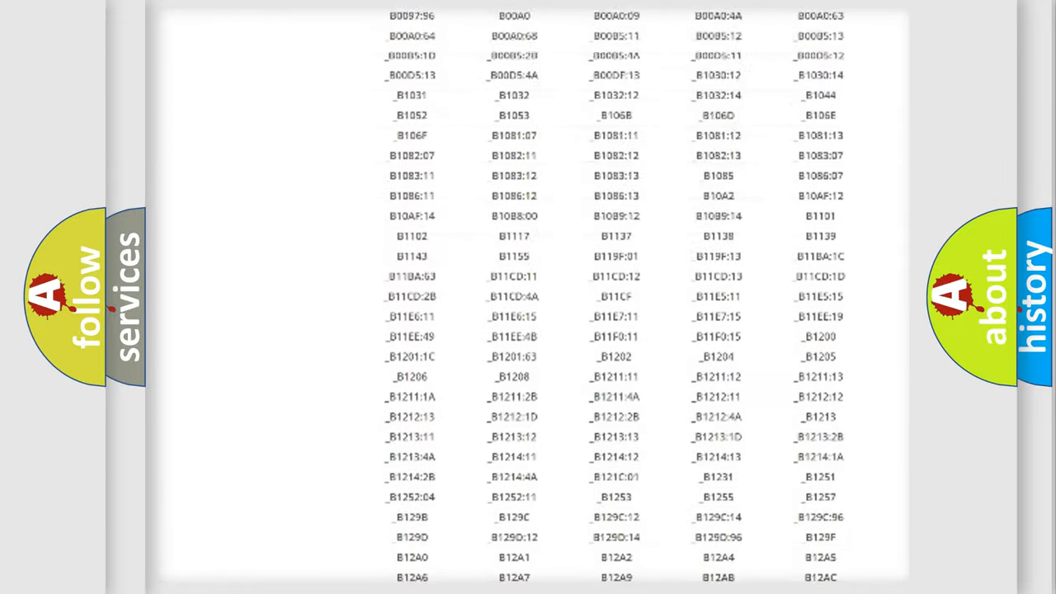
scroll(up, 3)
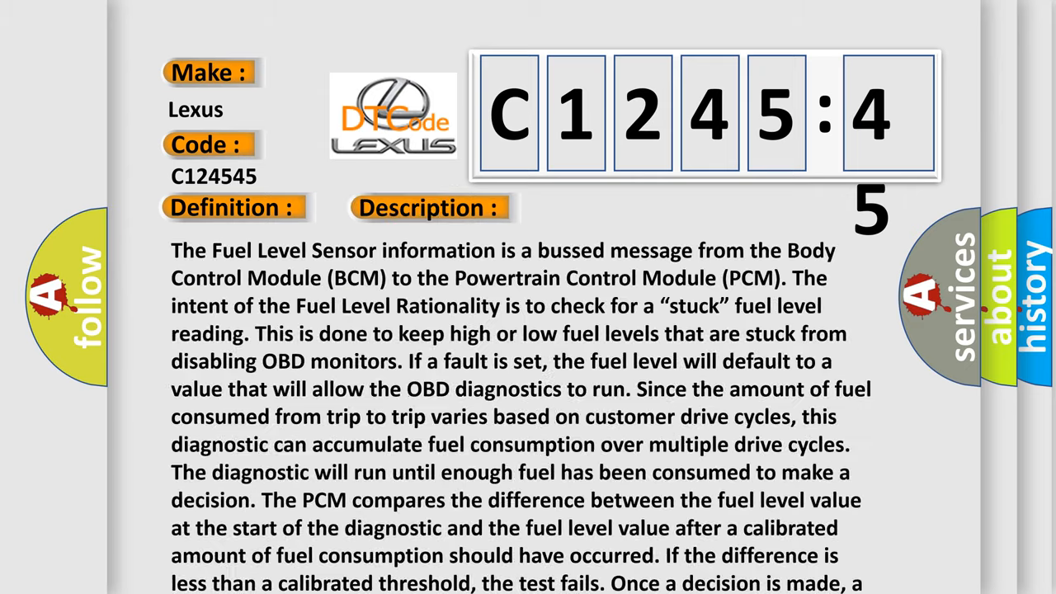
Step: Scroll the C124545 description to its last sentence about a failed test prompting a new diagnostic
scroll(down, 3)
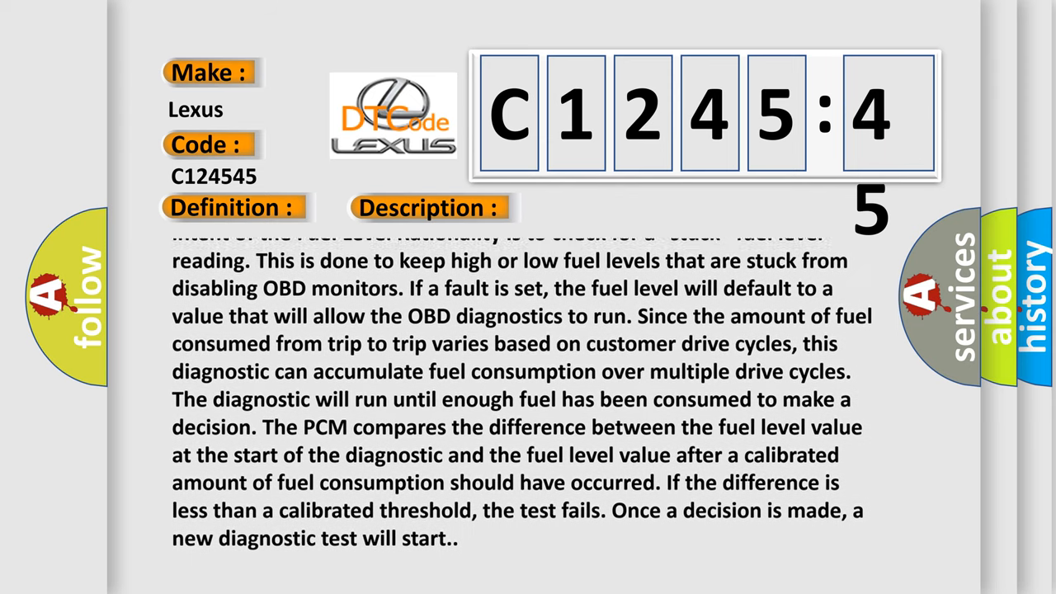
scroll(down, 3)
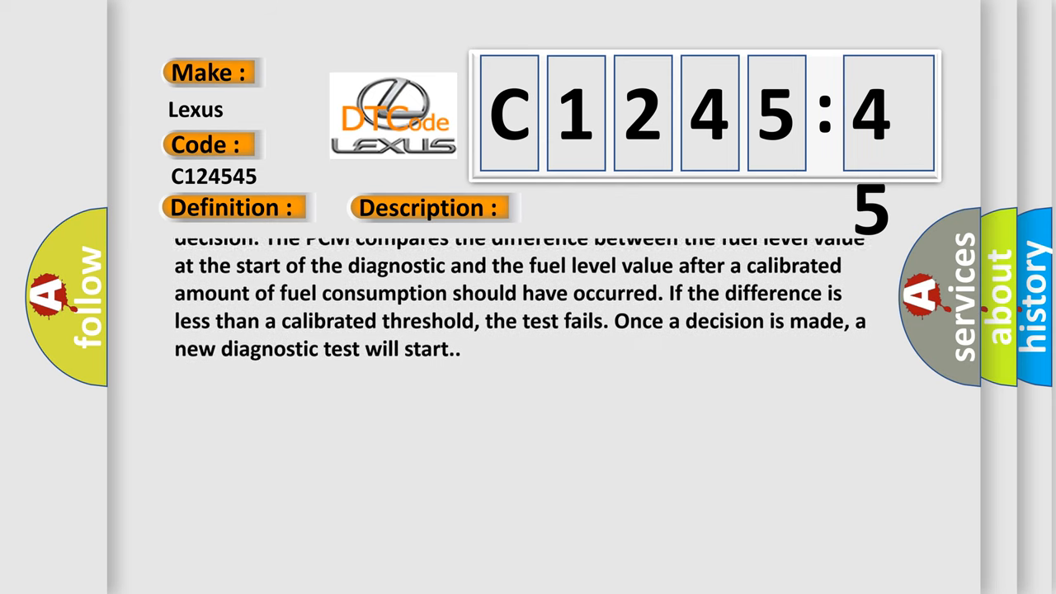